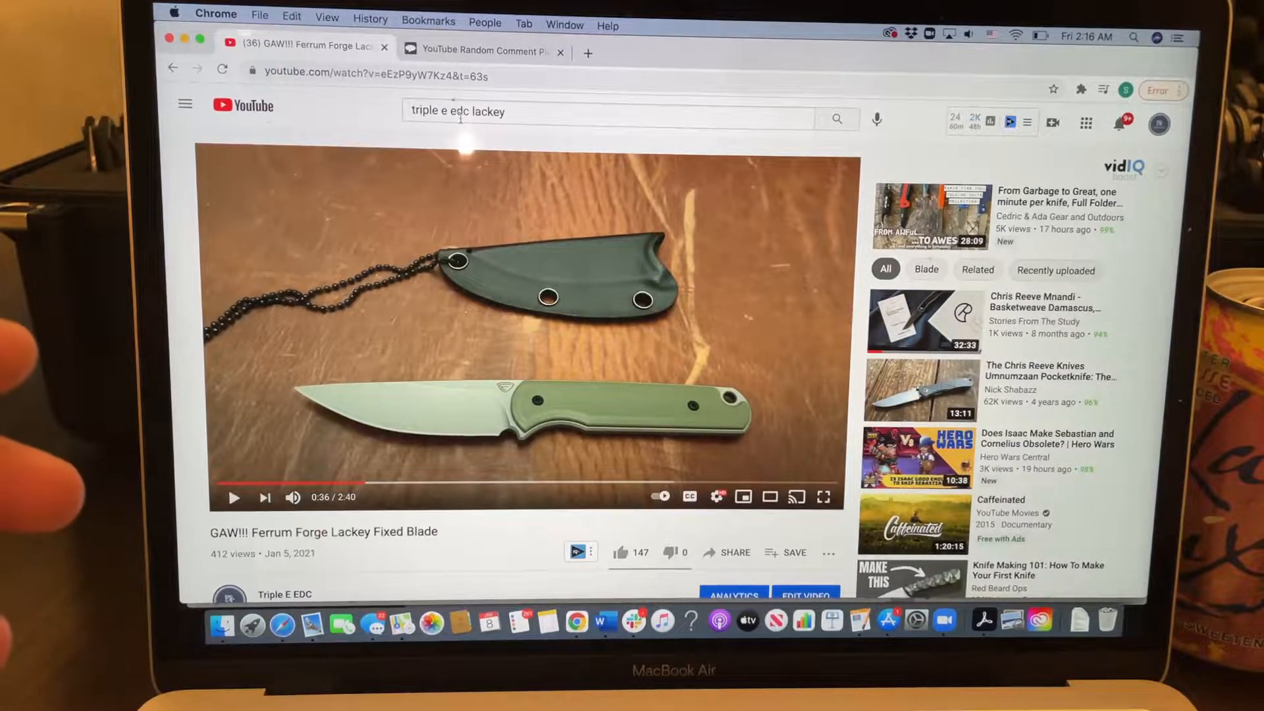
{"action": "mouse_move", "coordinate": [479, 51]}
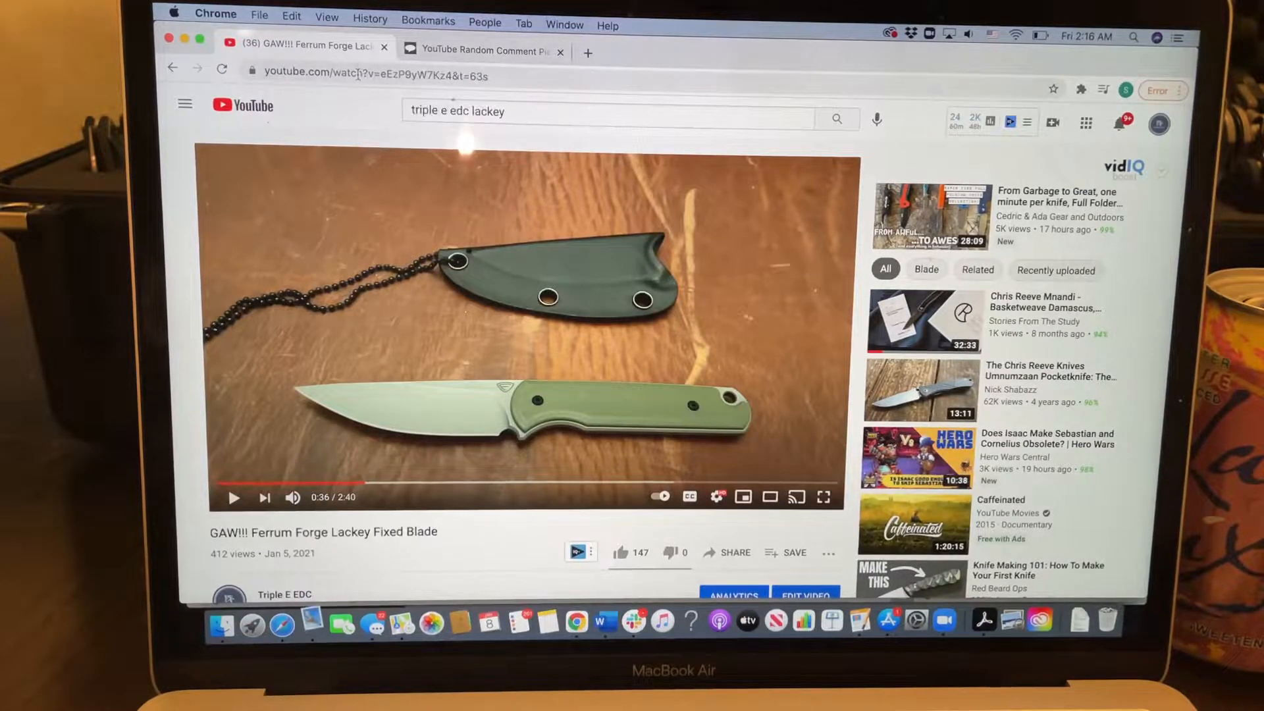
Step: Select the Ferrum Forge Lackey giveaway video's URL in the YouTube address bar to copy it
{"action": "left_click", "coordinate": [363, 76]}
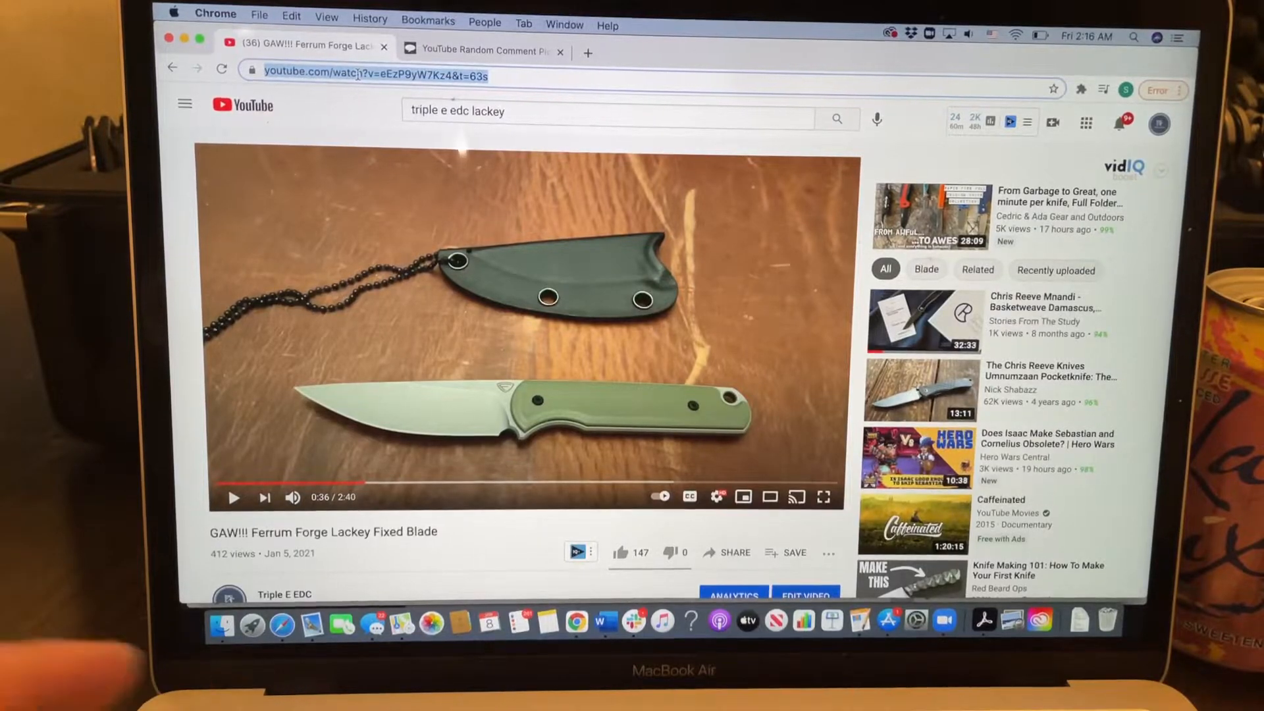
{"action": "left_click", "coordinate": [483, 51]}
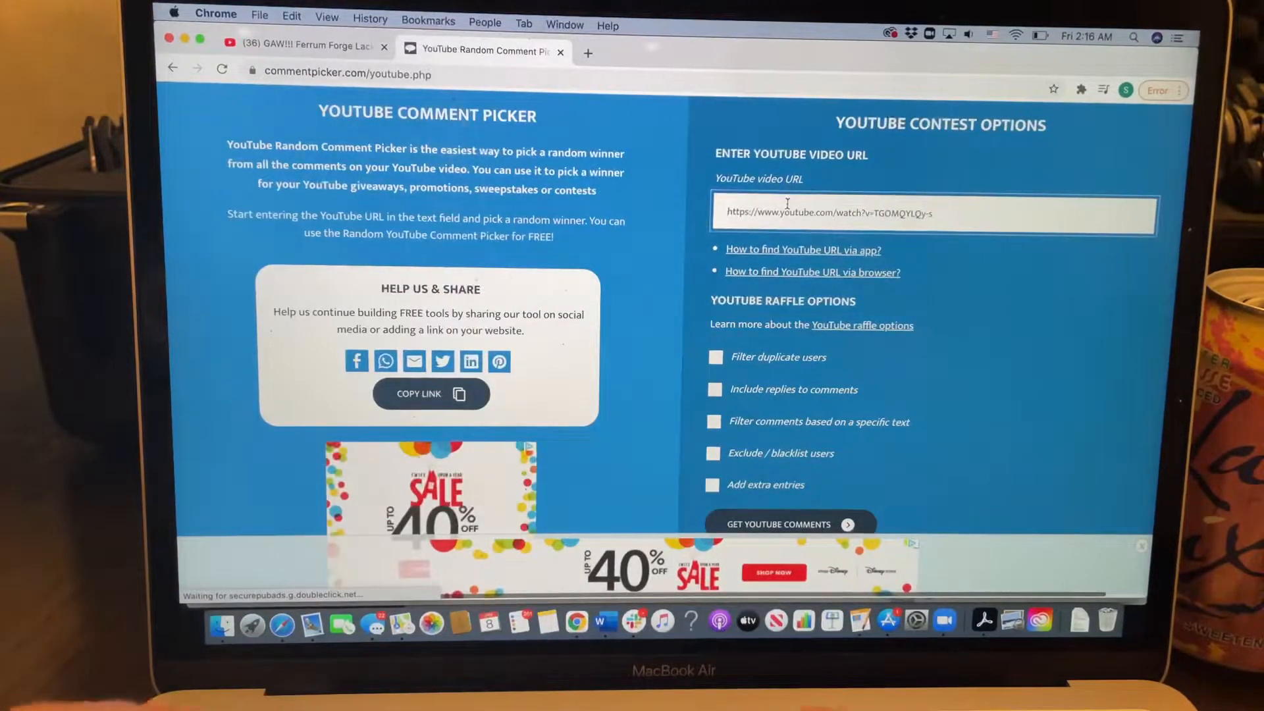
{"action": "type", "text": "https://www.youtube.com/watch?v=eEzP9yW7Kz4&t=63s"}
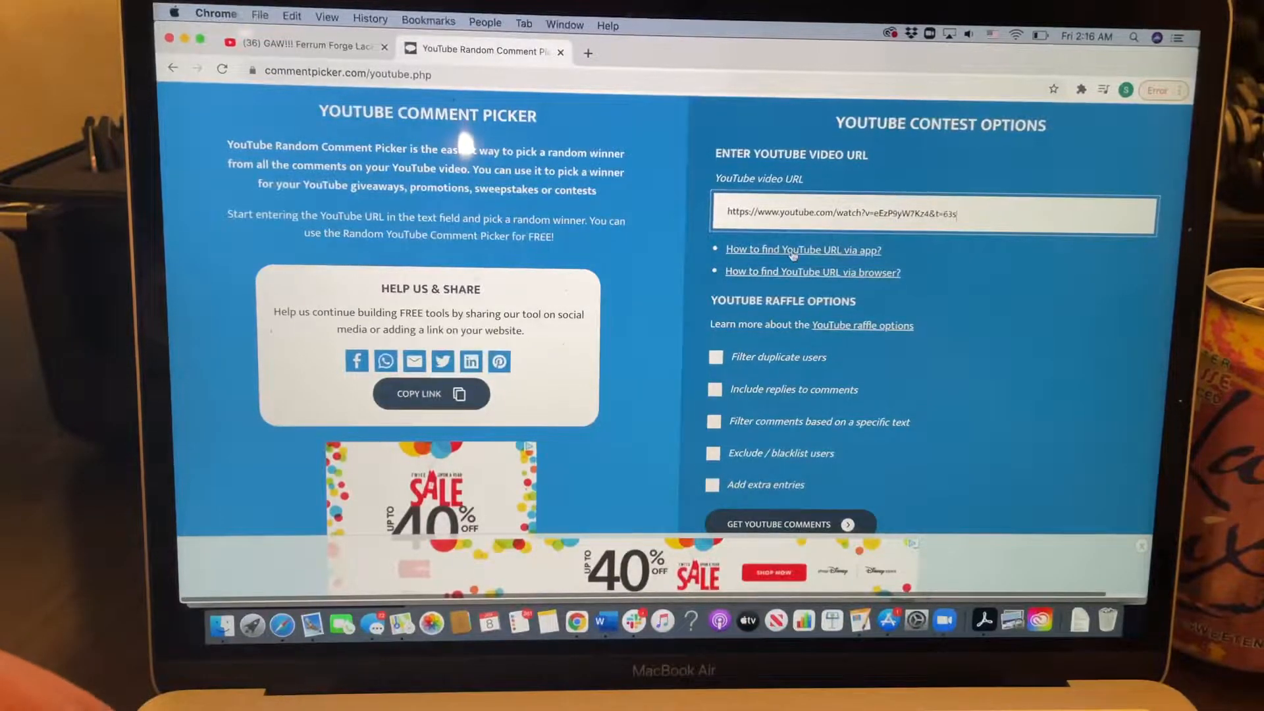
{"action": "left_click", "coordinate": [713, 356]}
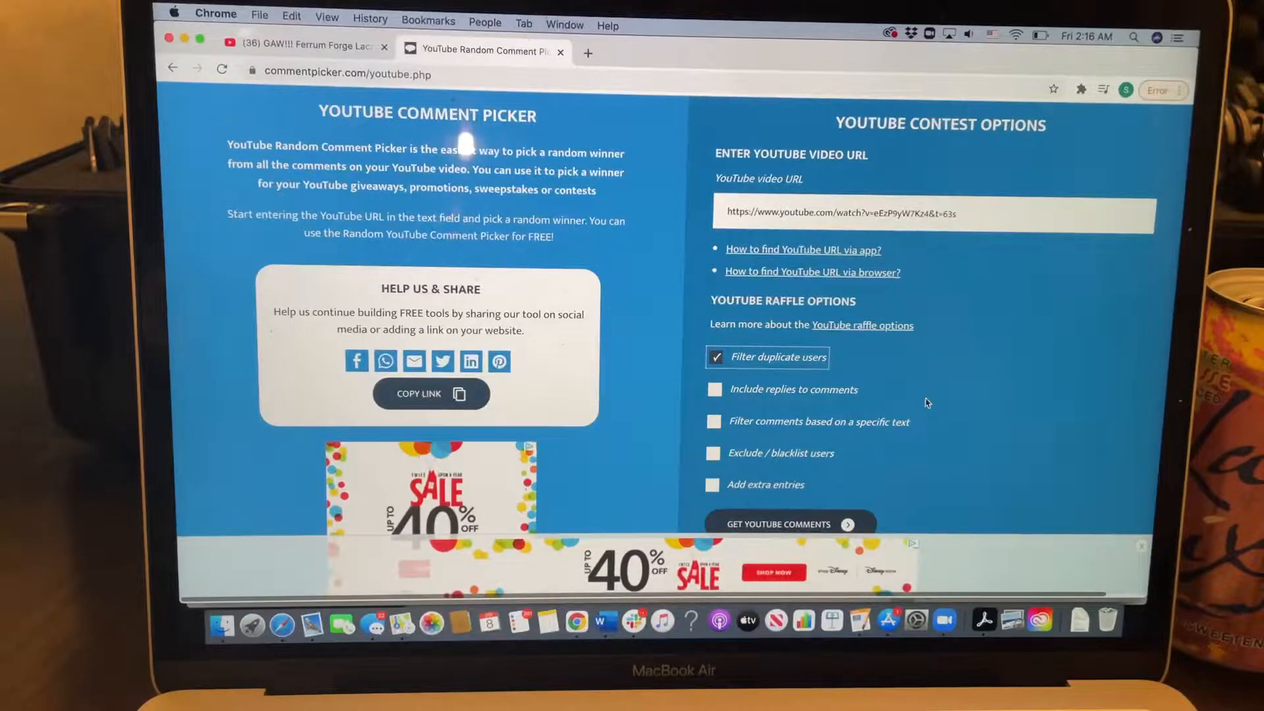
{"action": "left_click", "coordinate": [790, 524]}
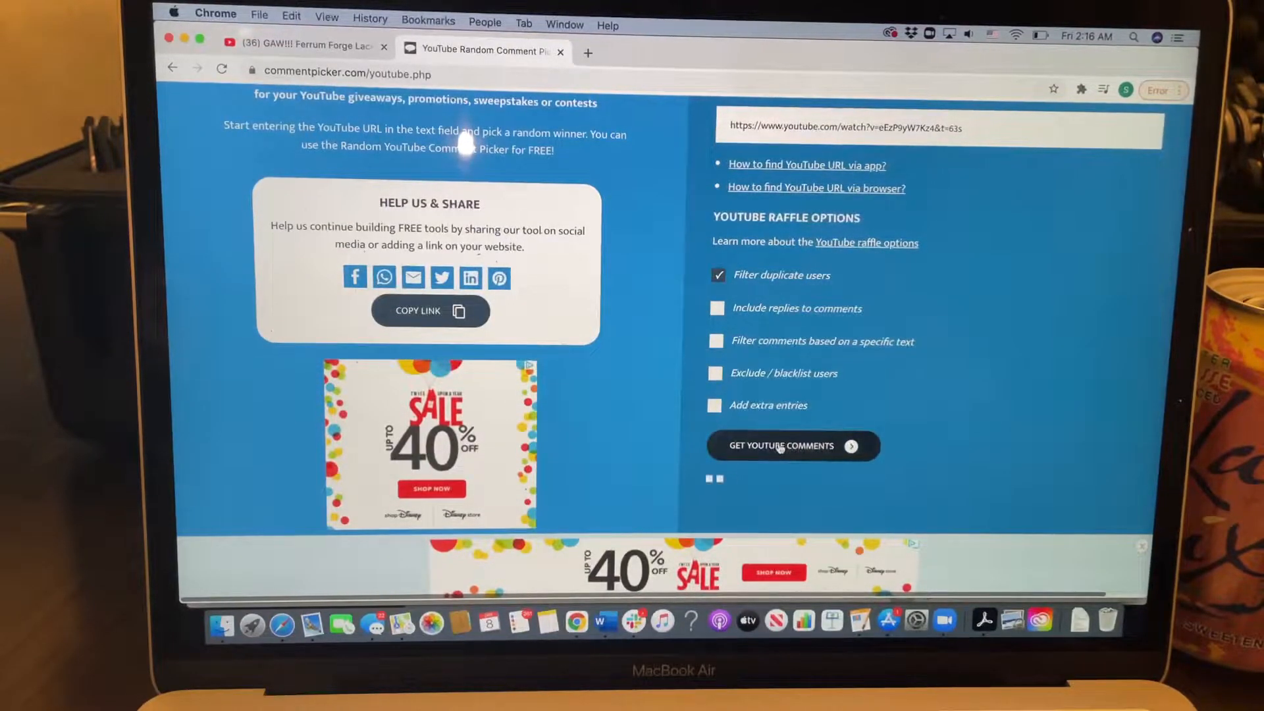
Step: Load the video's comments so the Start Raffle section becomes available
{"action": "left_click", "coordinate": [791, 446]}
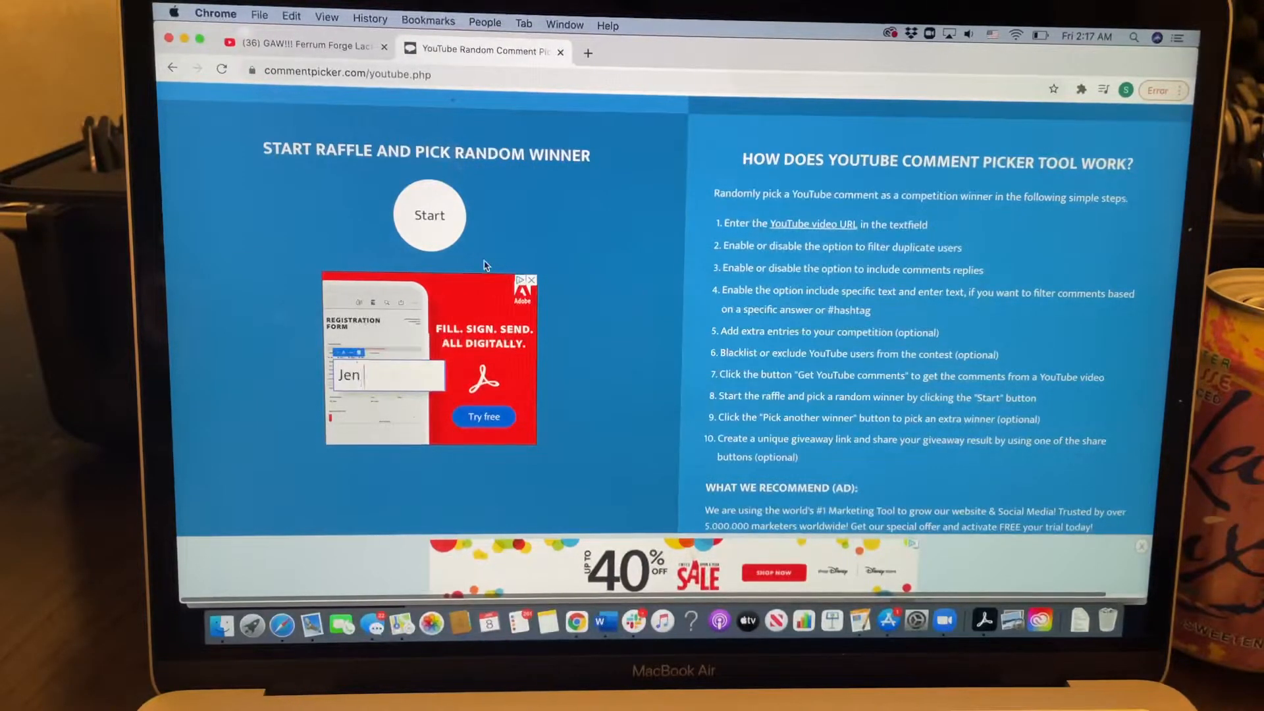
Step: Run the raffle and reveal the randomly chosen winning commenter and their comment
{"action": "left_click", "coordinate": [429, 214]}
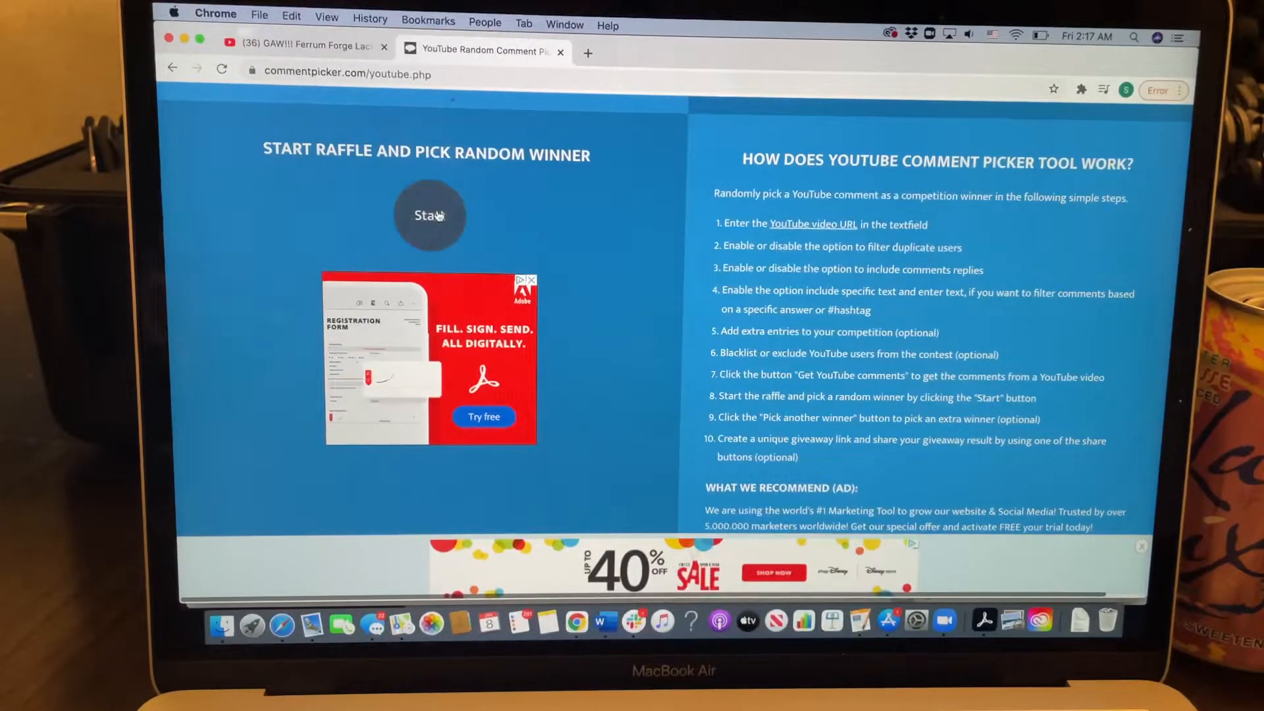
{"action": "left_click", "coordinate": [431, 215]}
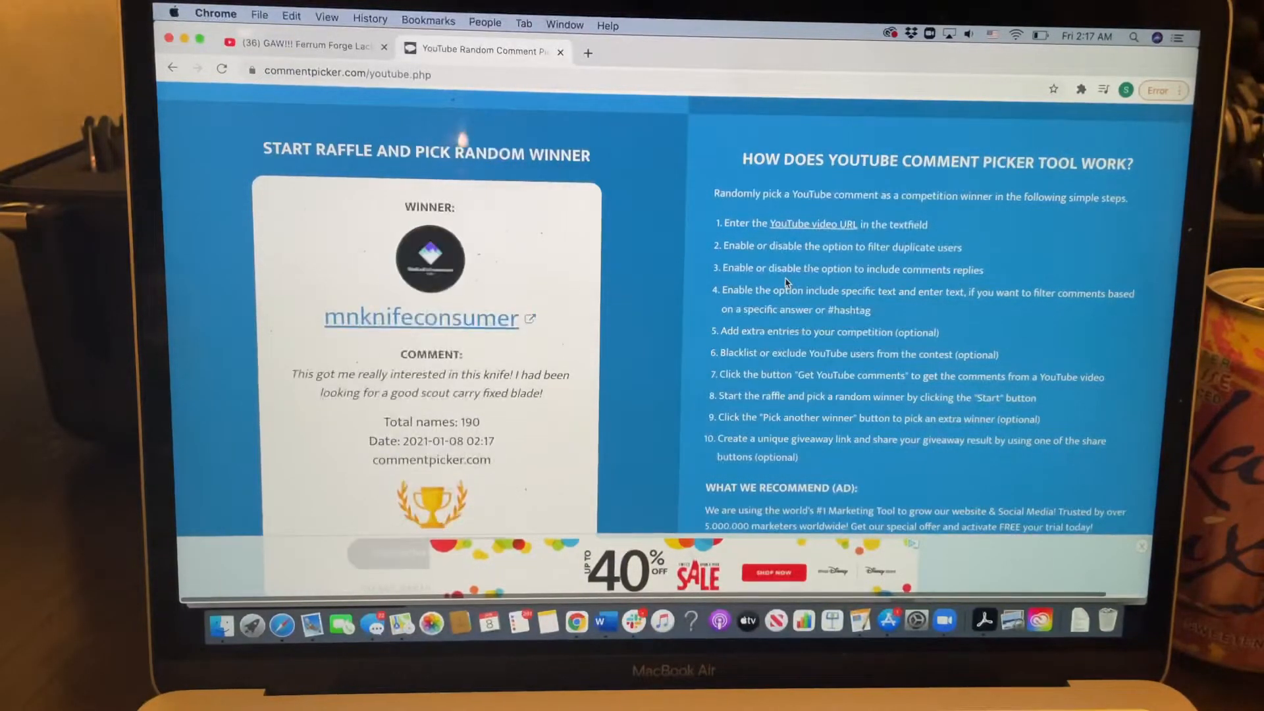
{"action": "scroll", "scroll_direction": "down", "scroll_amount": 3}
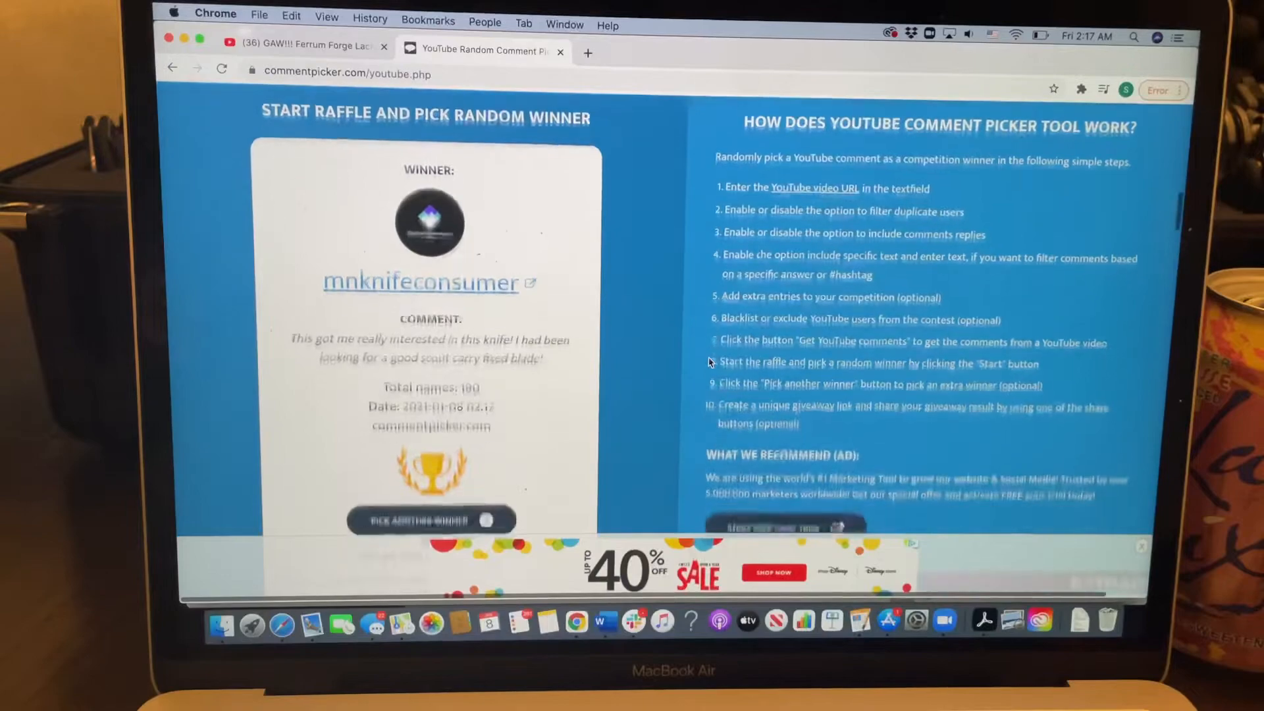